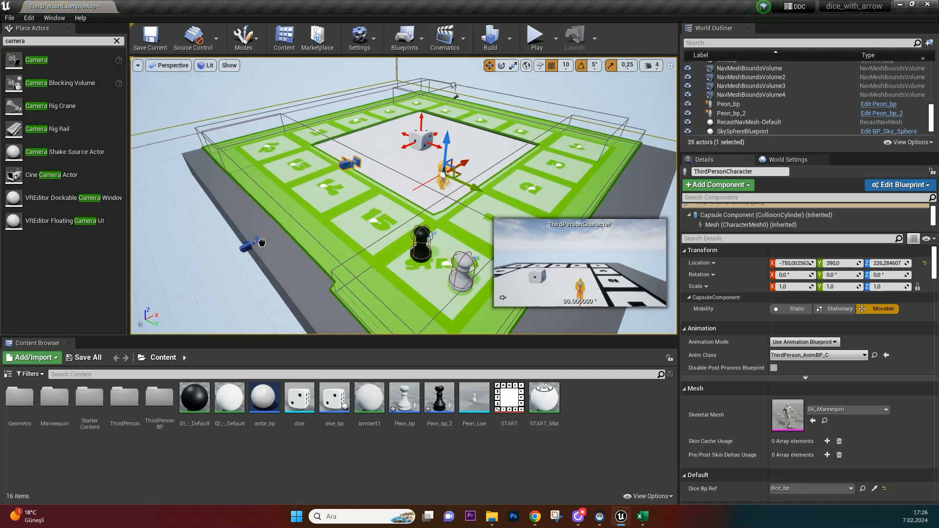
Step: Place Camera actors around the board's corners and edges, each rotated to tilt down toward it
click(733, 102)
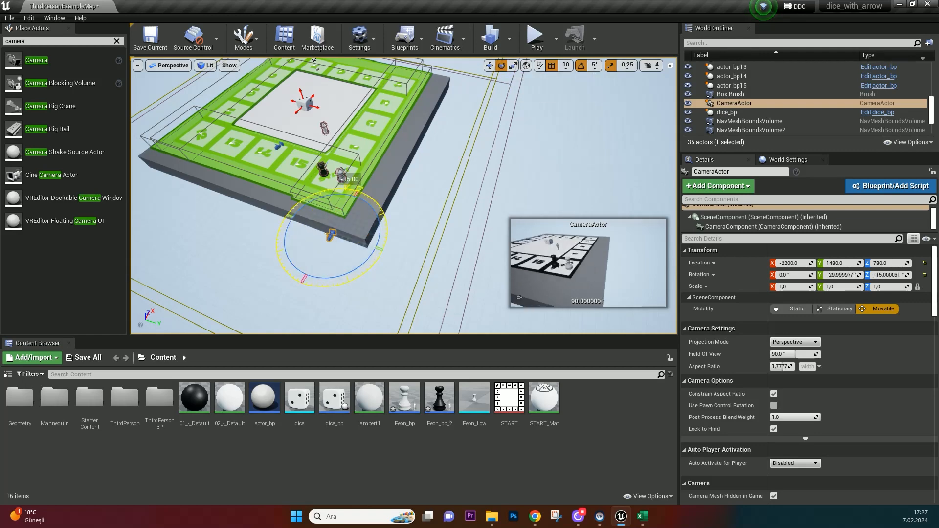
click(158, 65)
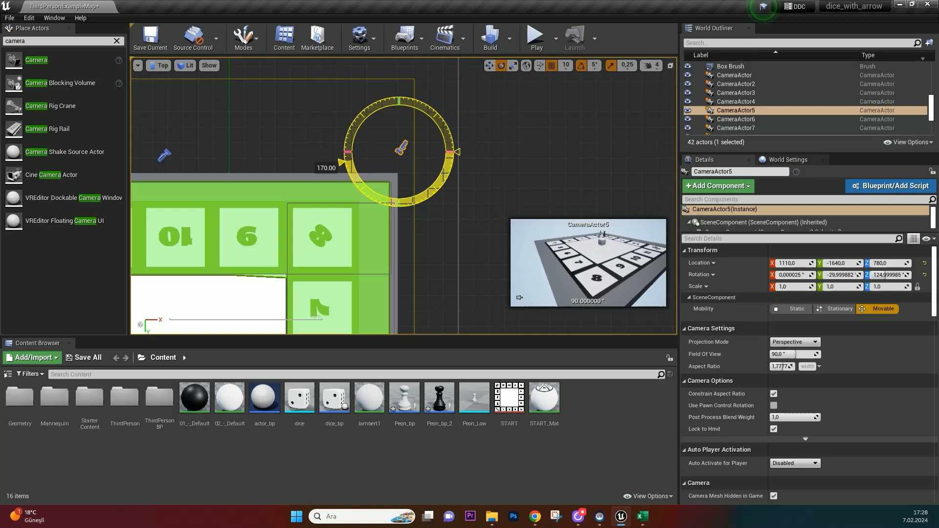
click(734, 128)
text(set w)
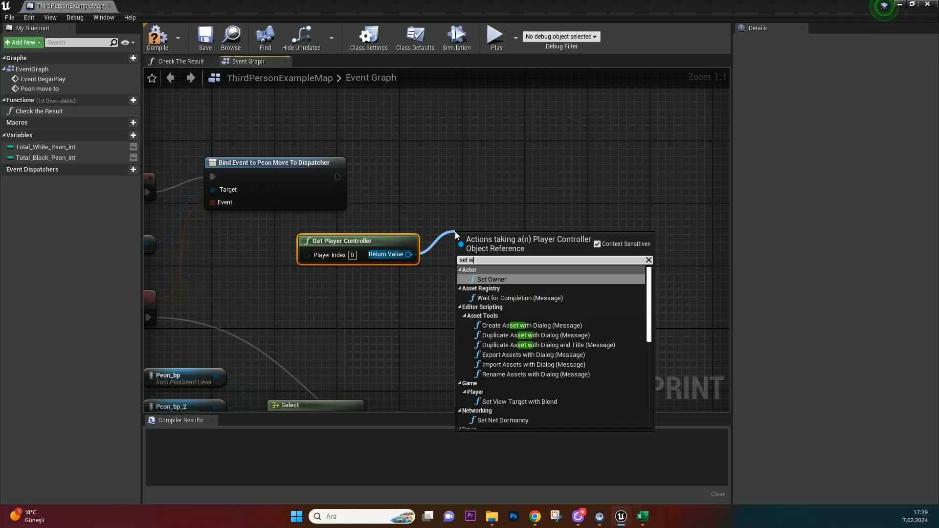
Step: On Begin Play, add Set View Target with Blend targeting CameraActor with a 3-second blend
click(518, 401)
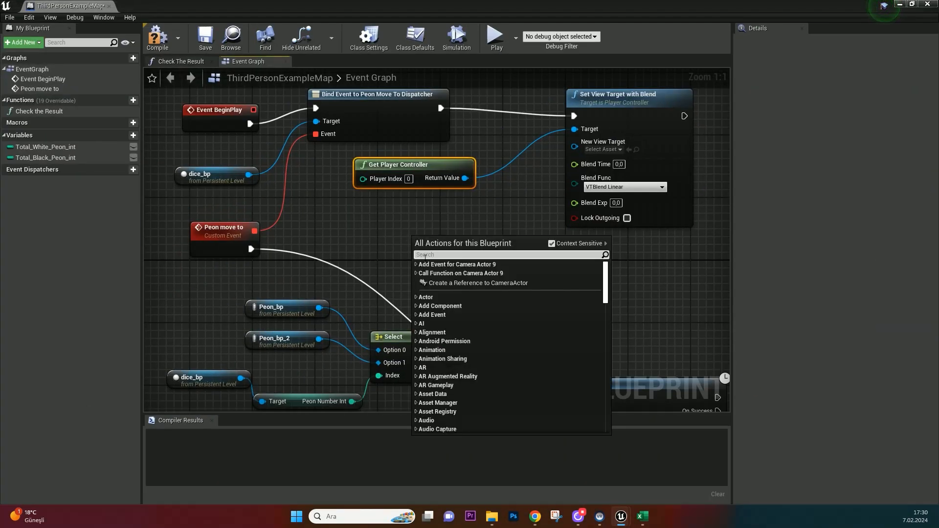
click(478, 283)
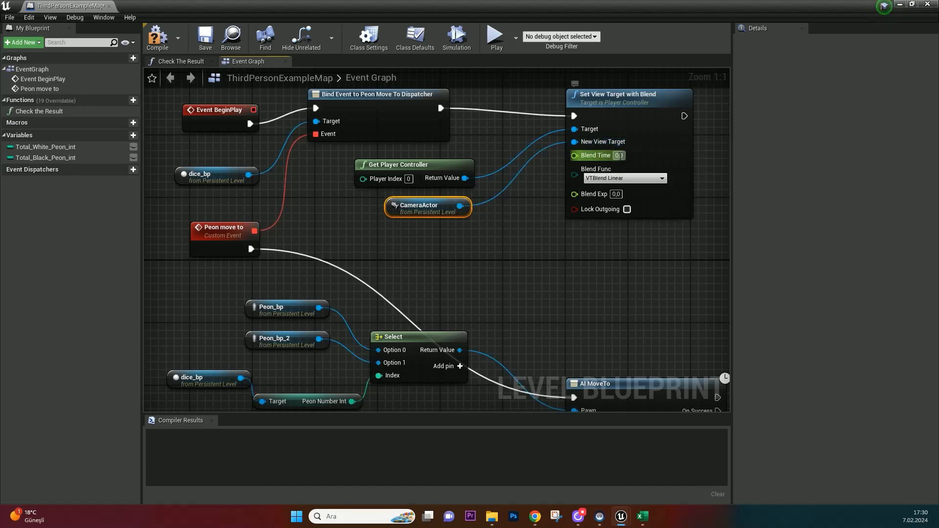
mouse_move(617, 155)
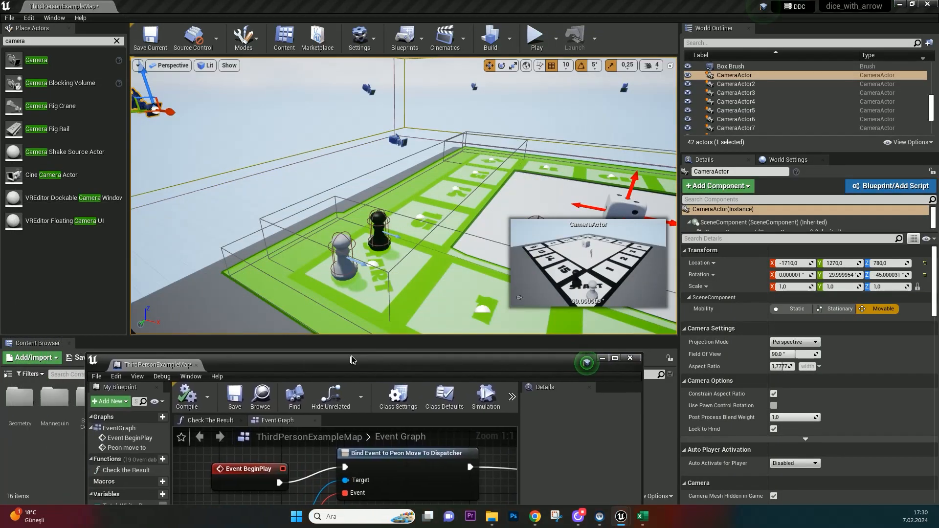
click(535, 36)
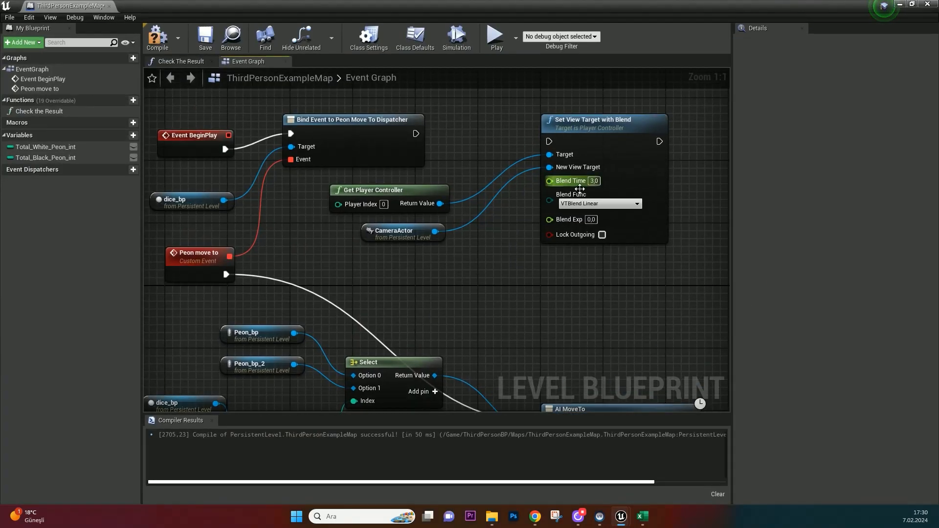
Step: Add a 'camera change' custom event to the level blueprint graph
scroll(down, 3)
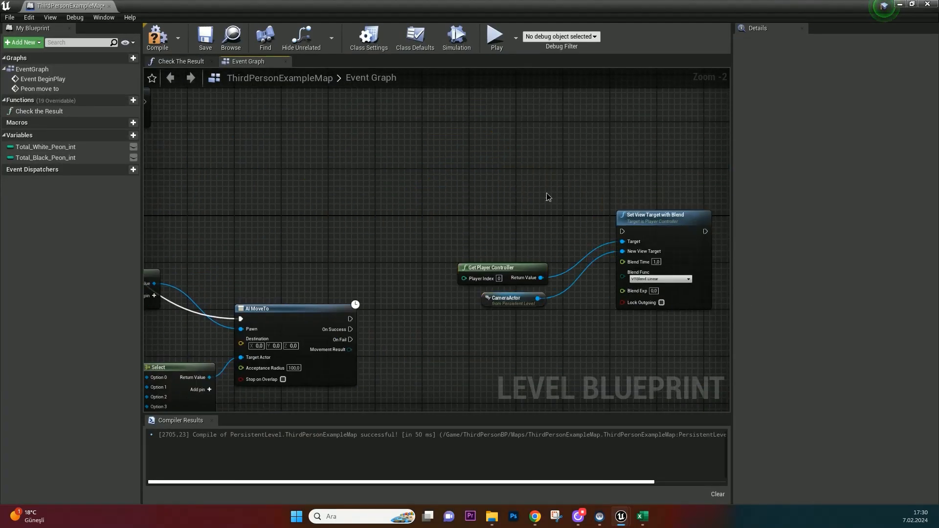
text(custom)
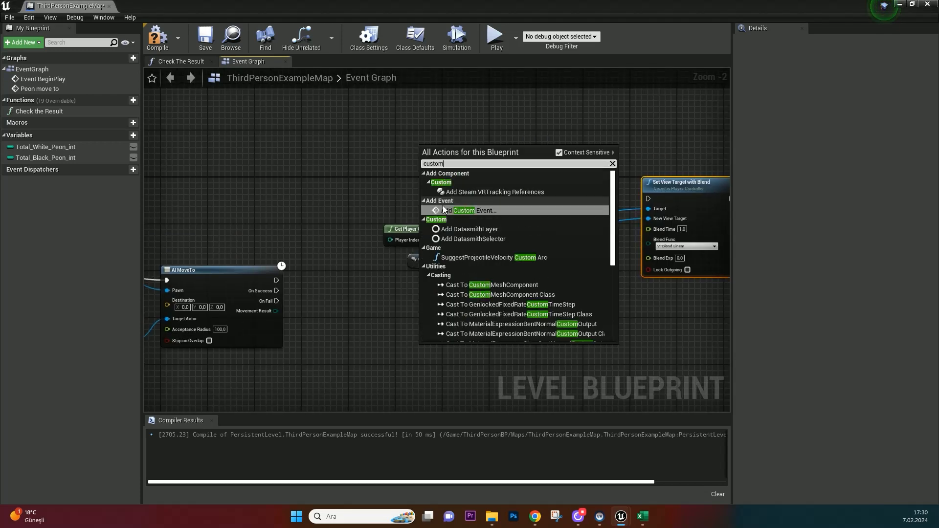
click(464, 210)
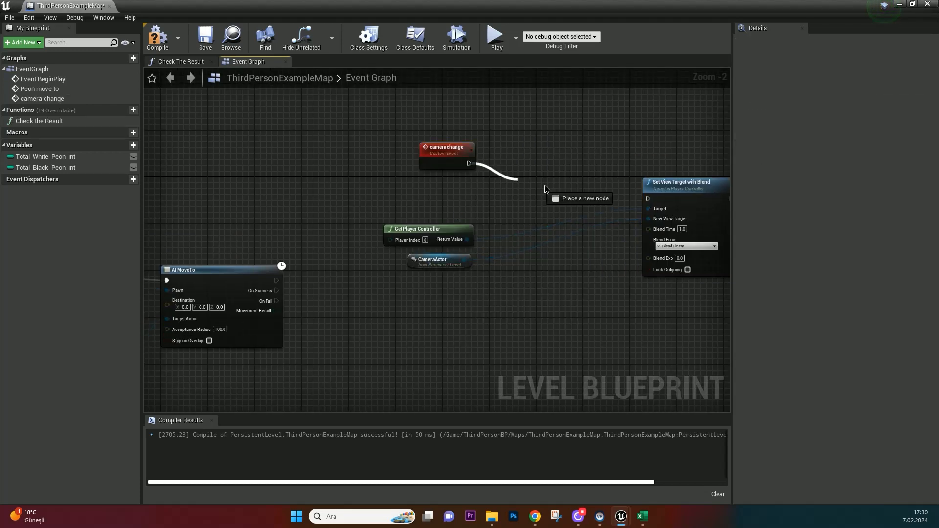
Step: Add a Select node and add pins until it has eight camera options
text(select)
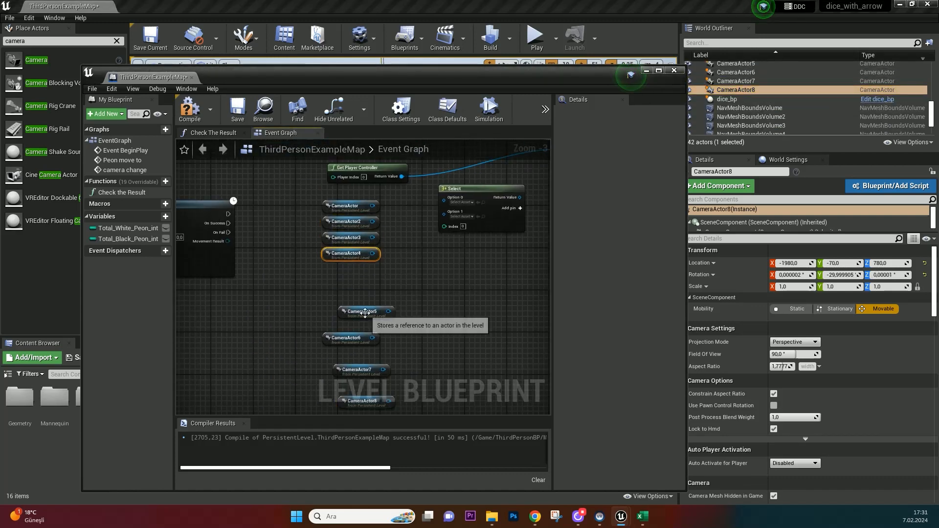
click(658, 70)
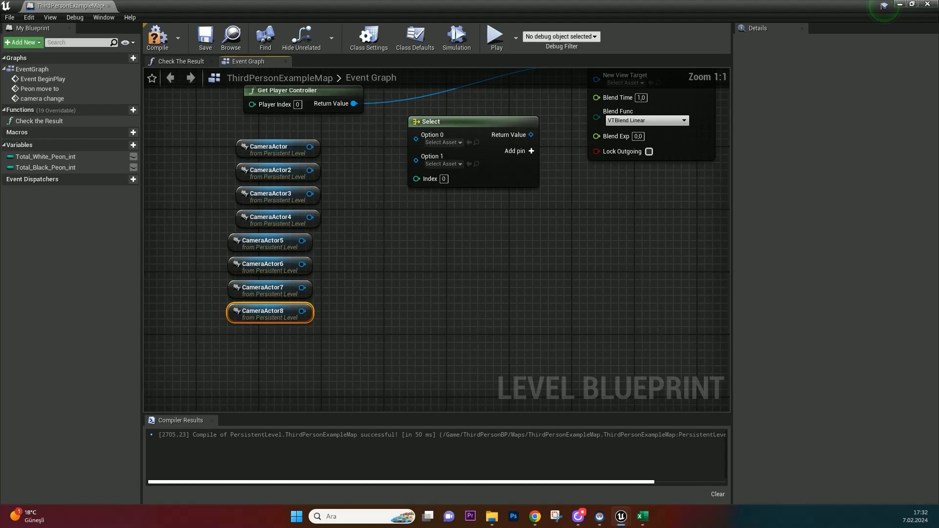
click(531, 151)
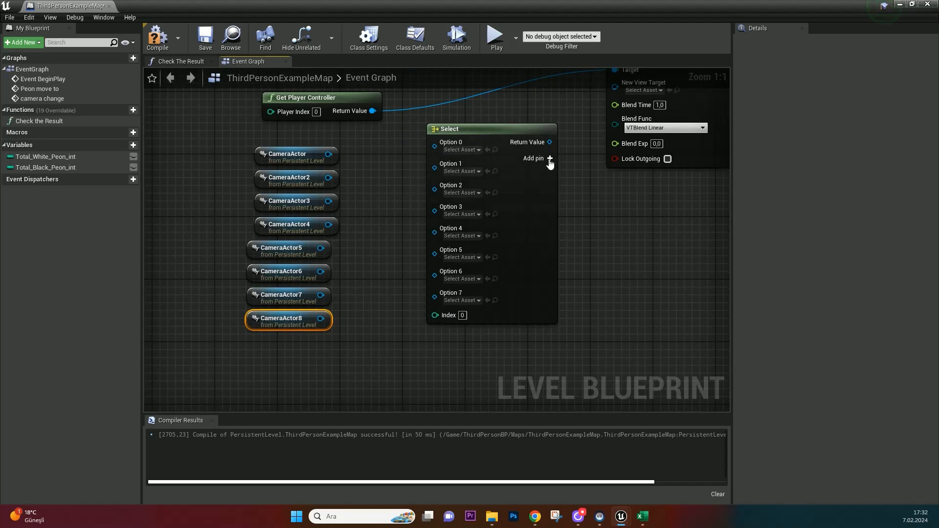
click(549, 158)
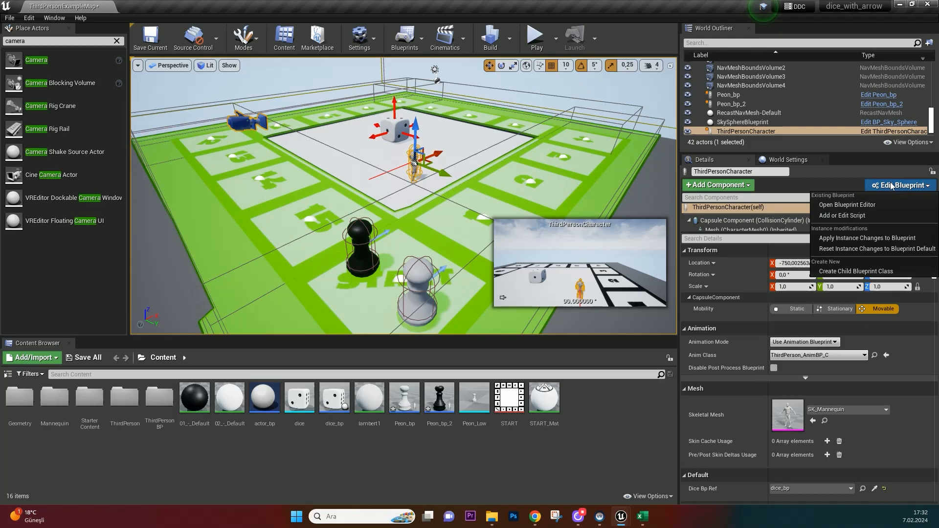
Step: In the ThirdPersonCharacter blueprint, add A and D key press events
click(846, 205)
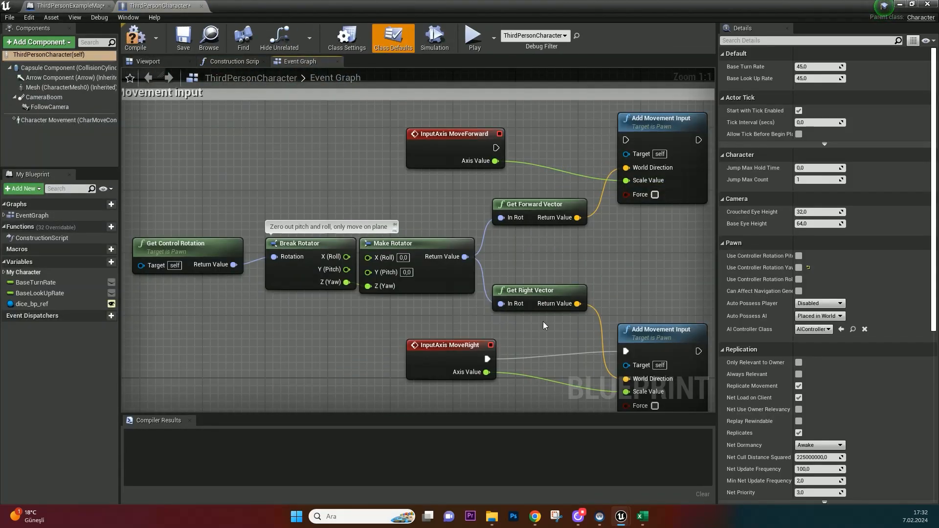
click(67, 88)
text(keyboar)
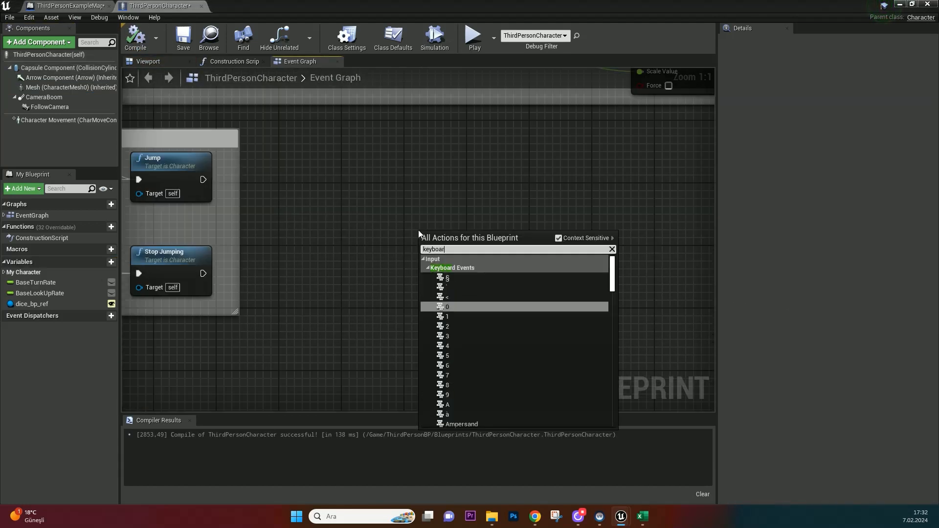
key(Backspace)
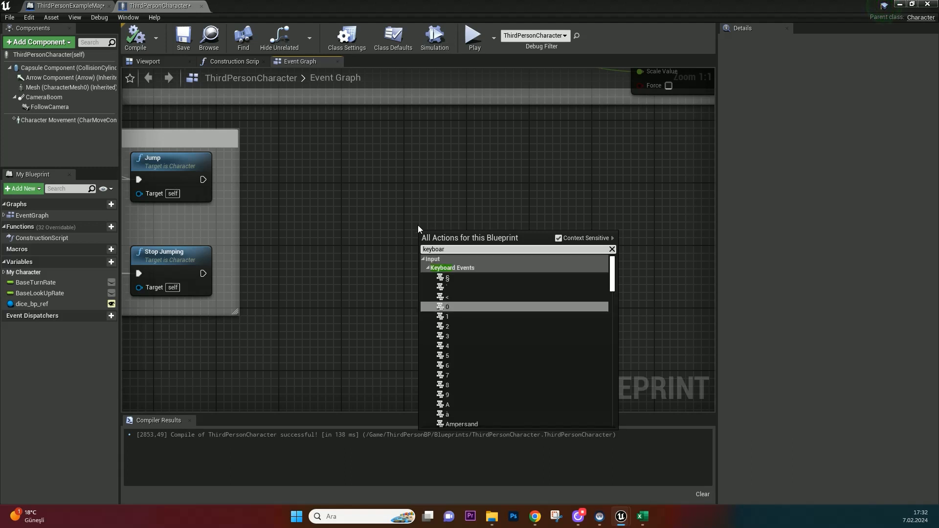
click(446, 404)
text(keyboard d)
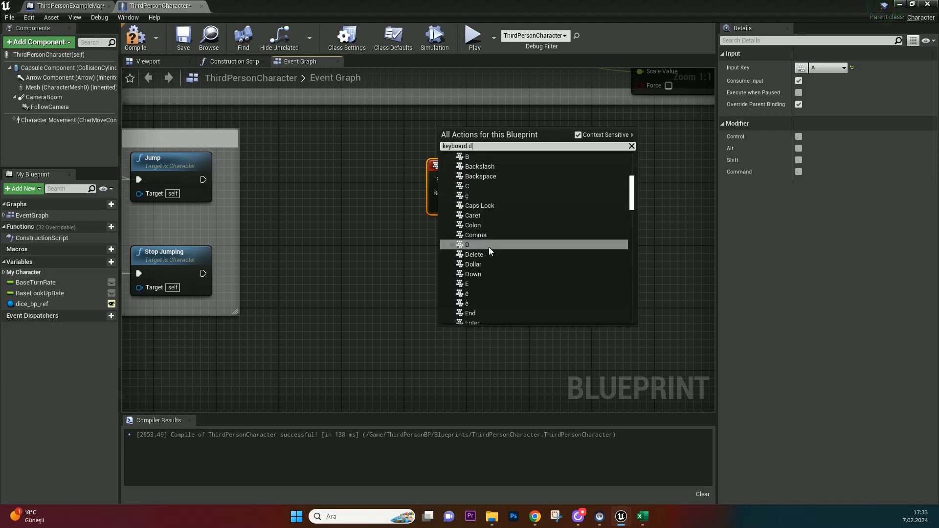
click(467, 244)
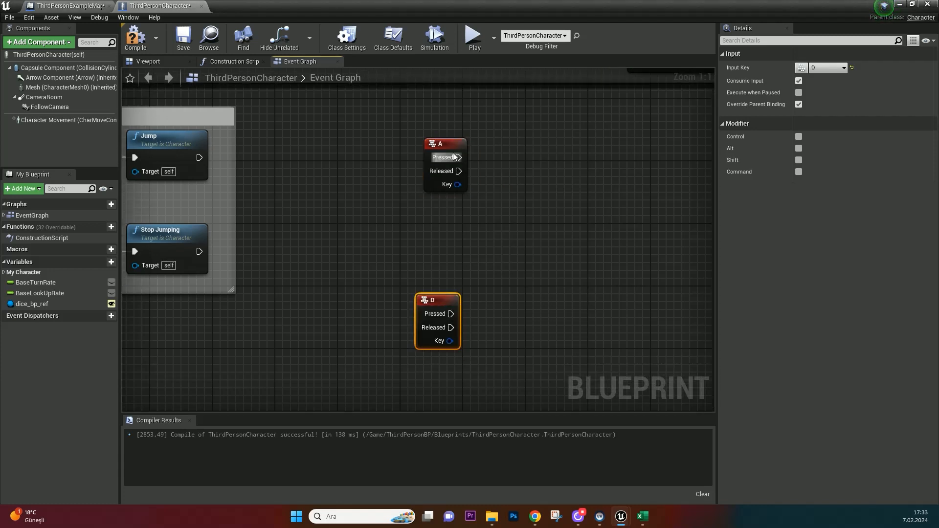
Step: Add integer camera_int; A decrements, D increments, each calling the camera dispatcher
click(100, 262)
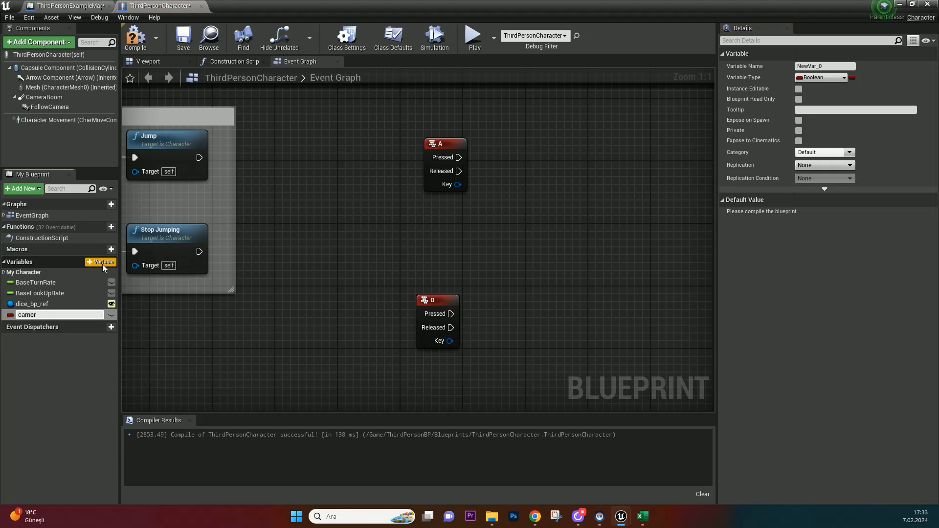
text(camera_int)
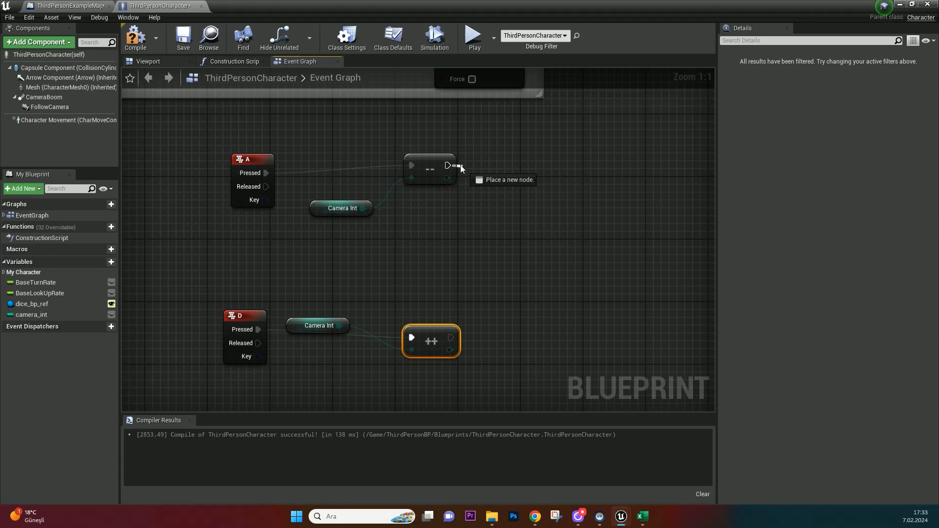
click(66, 6)
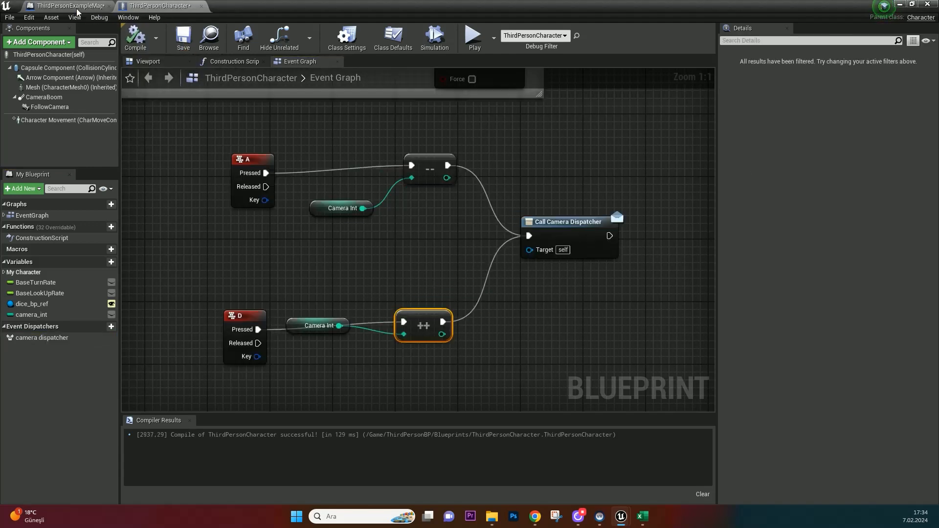
click(66, 5)
text(cast third pers)
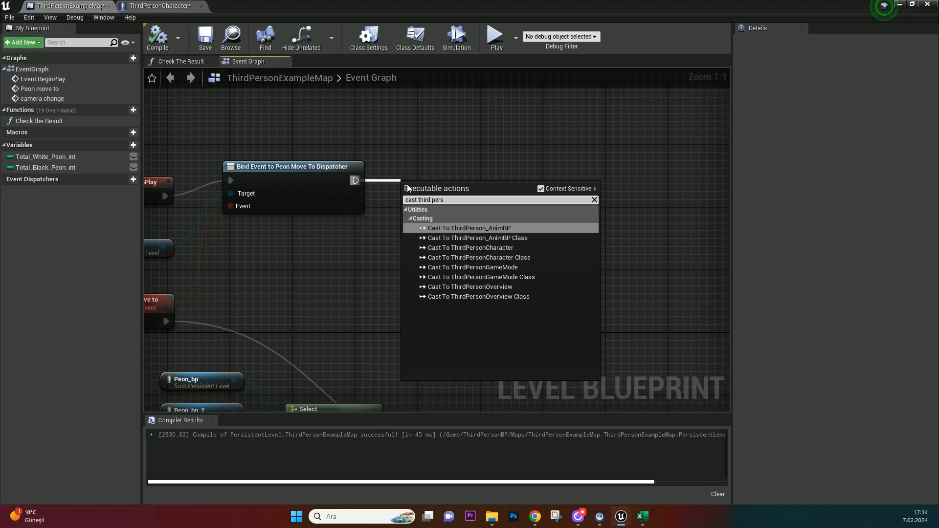
Step: Cast the player character to ThirdPersonCharacter, bind camera change to Camera Dispatcher, and feed Camera Int to Select
click(469, 248)
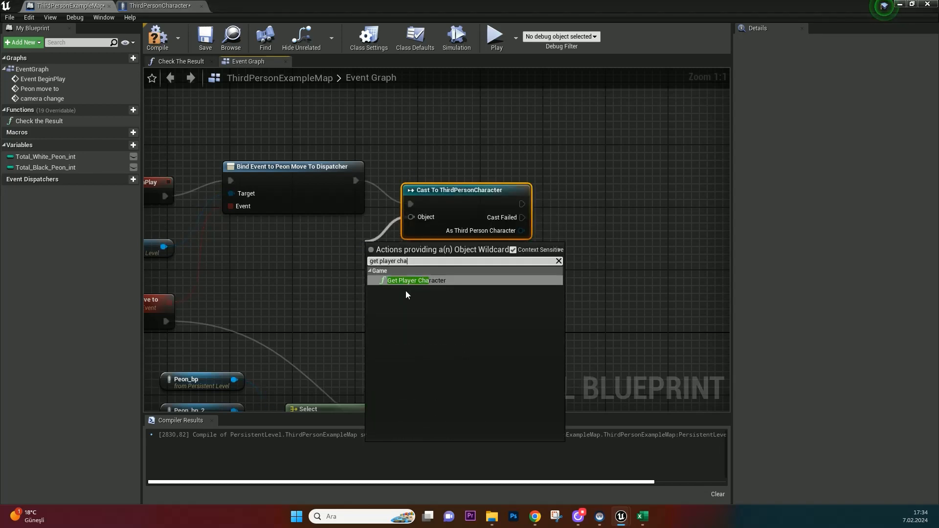
click(409, 280)
text(bind ca)
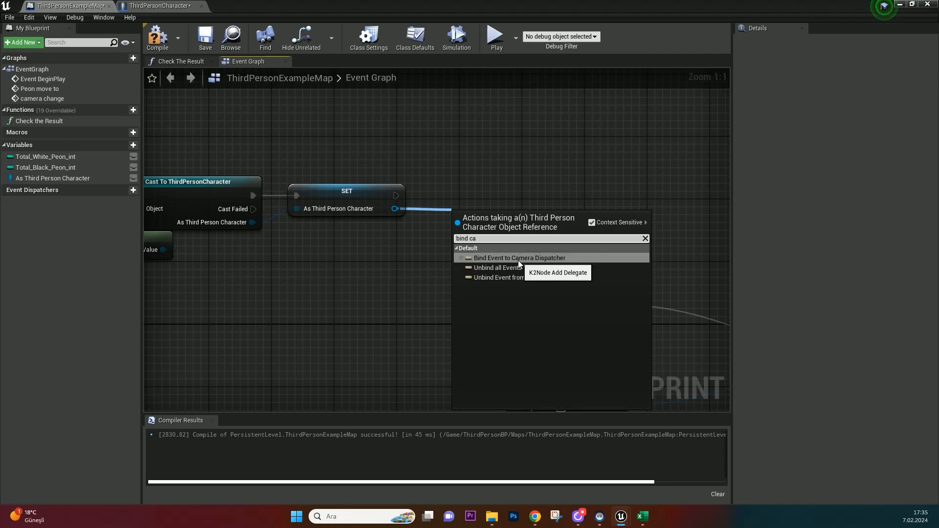
click(520, 258)
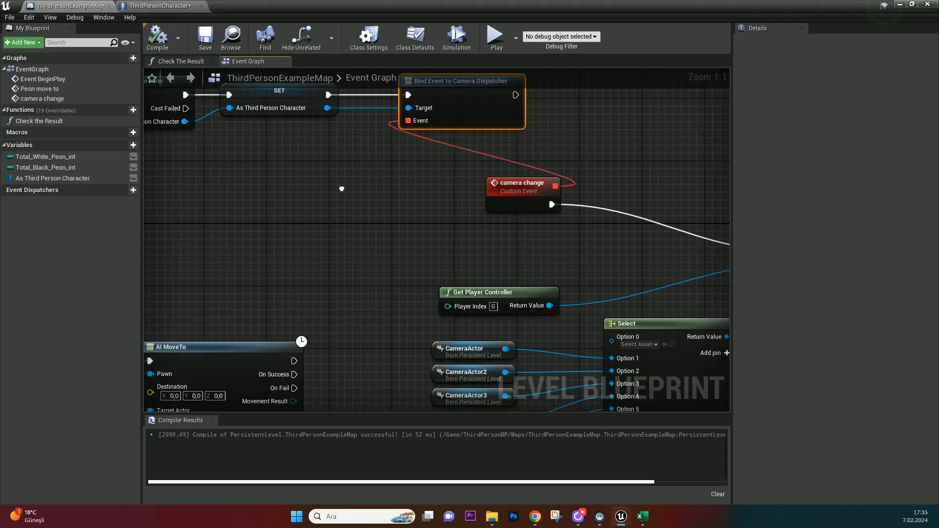
click(160, 6)
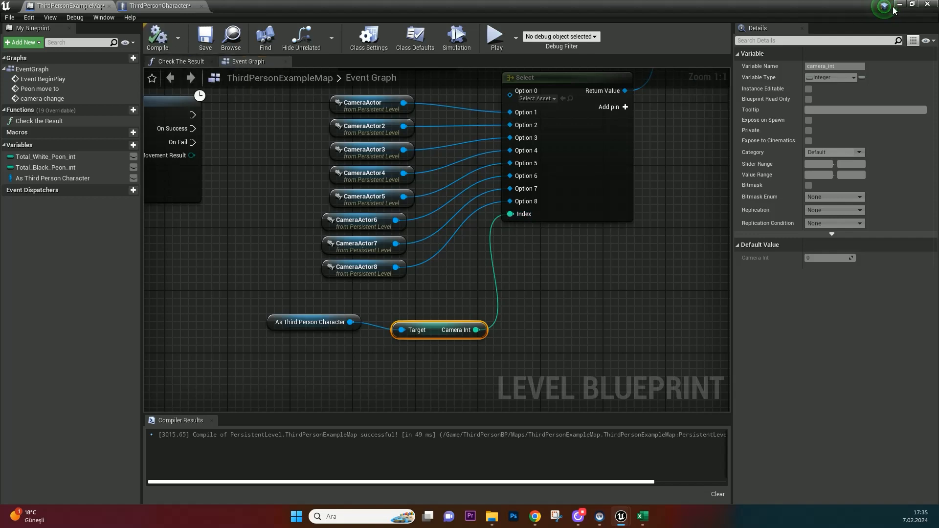
click(63, 6)
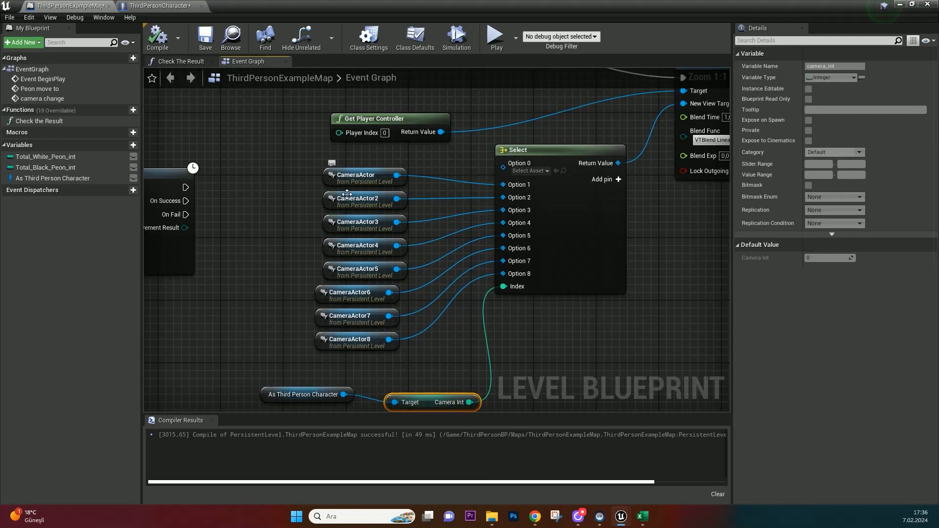
mouse_move(436, 318)
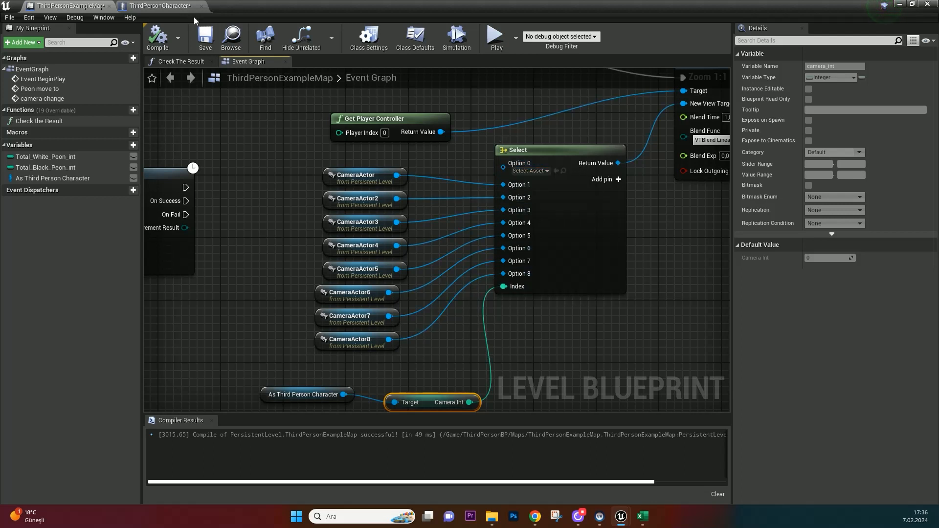
Step: In ThirdPersonCharacter, add < 1 and > 8 Branch checks that set Camera Int to 8 or 1
click(158, 5)
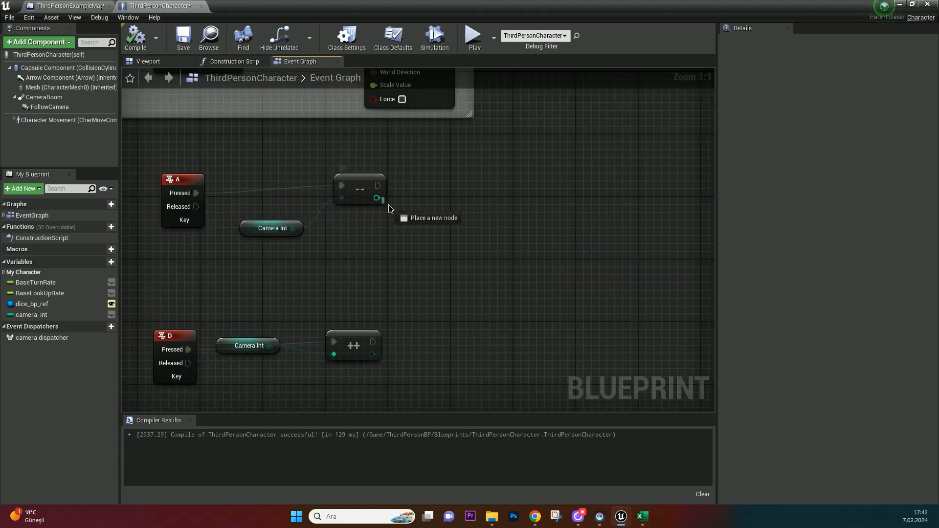
drag(378, 198, 390, 213)
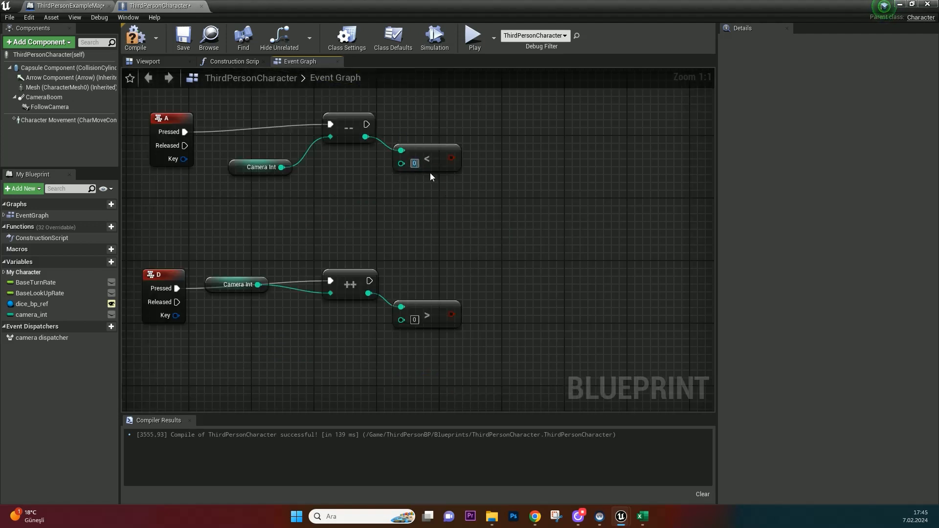
text(1)
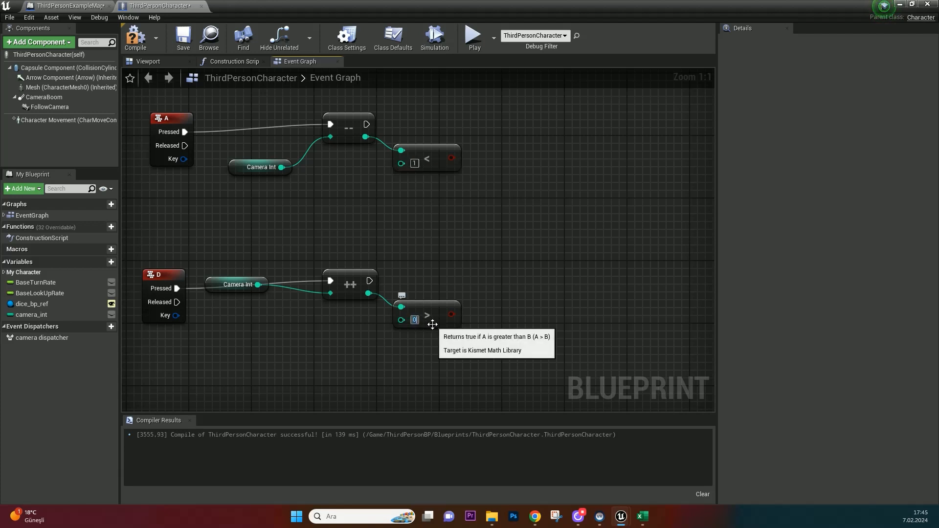
drag(371, 281, 483, 276)
text(8)
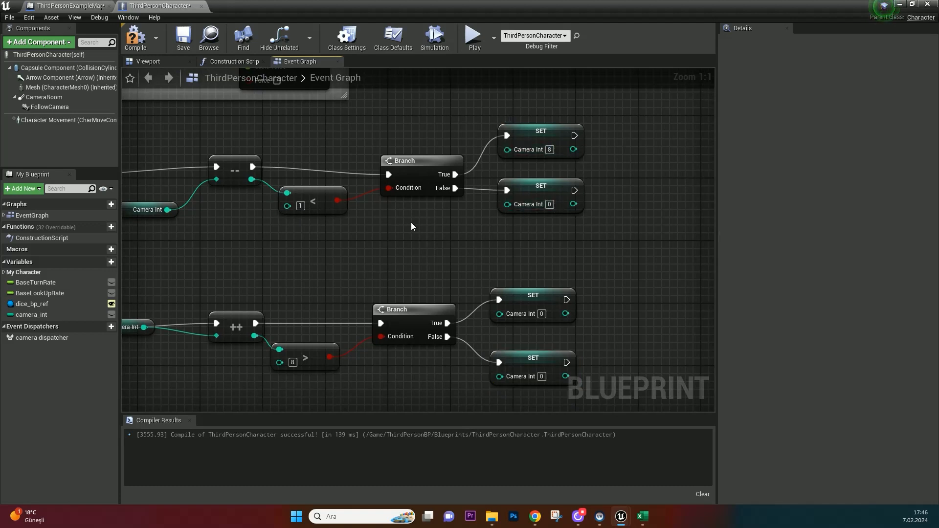
drag(251, 179, 507, 204)
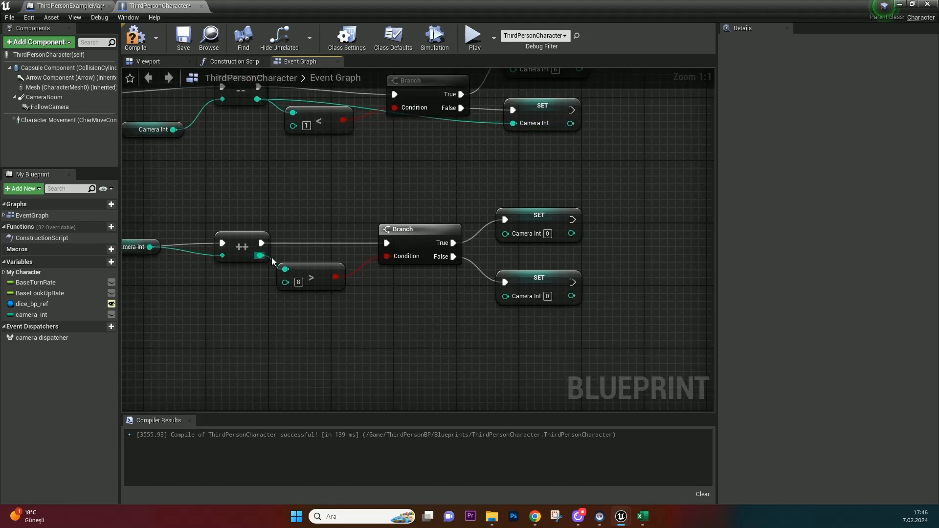
mouse_move(580, 240)
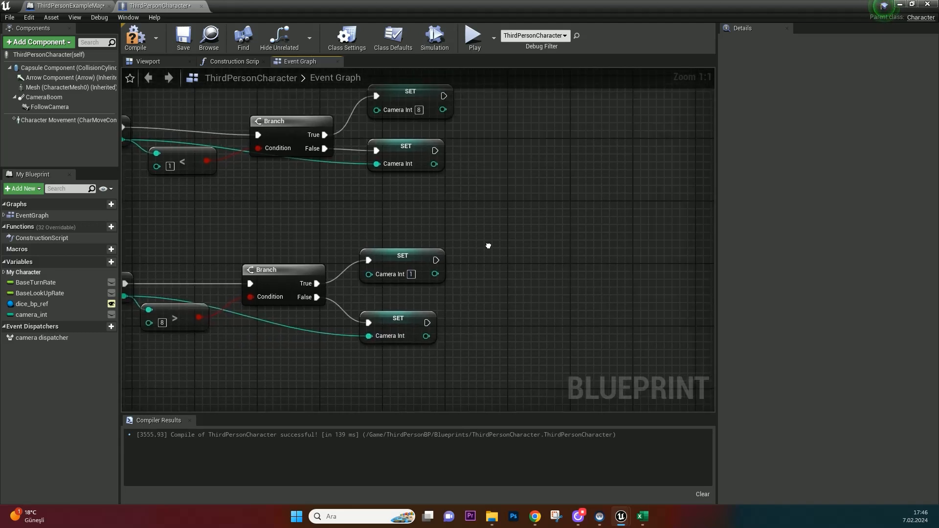
Step: Add a Call Camera Dispatcher node after the wrap-around logic
scroll(down, 3)
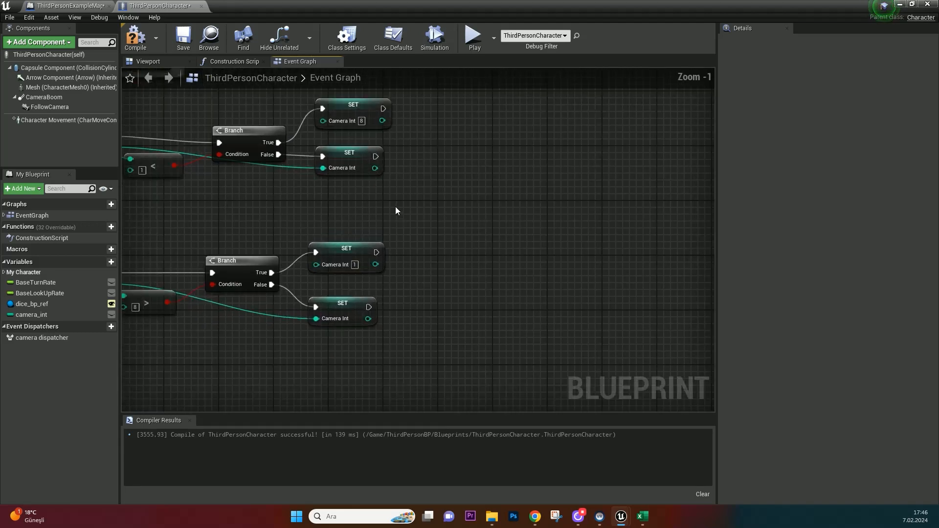
click(42, 337)
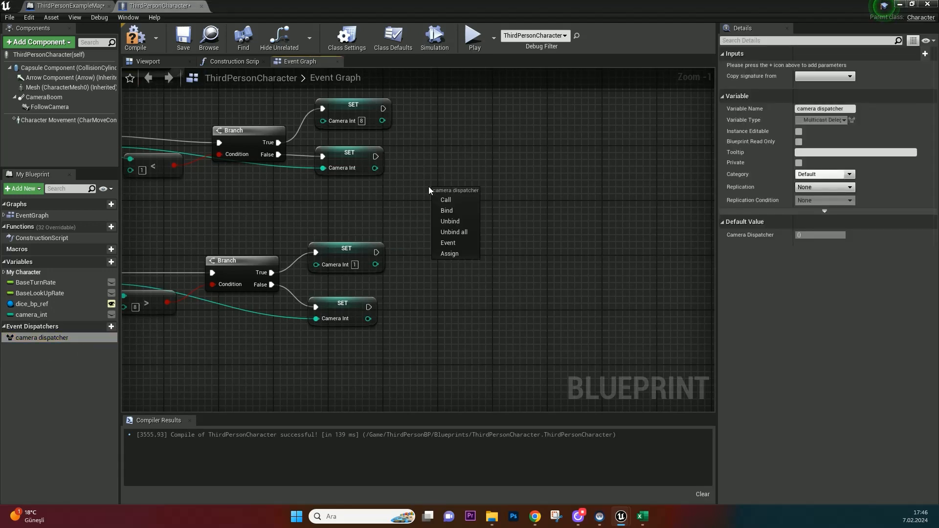
click(445, 200)
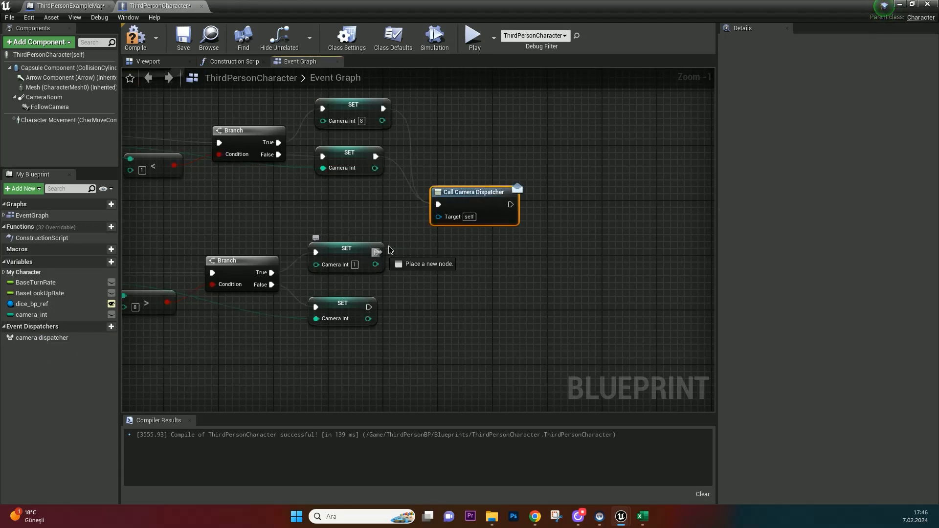